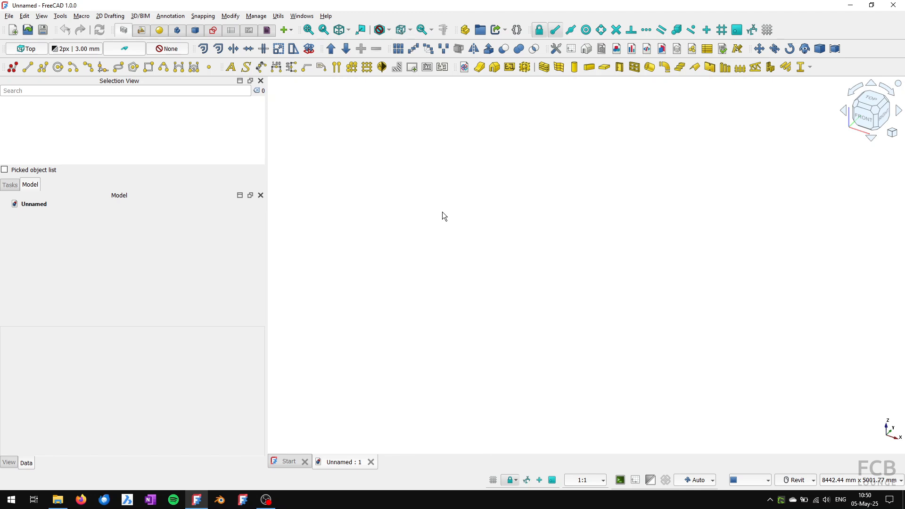
mouse_move(468, 287)
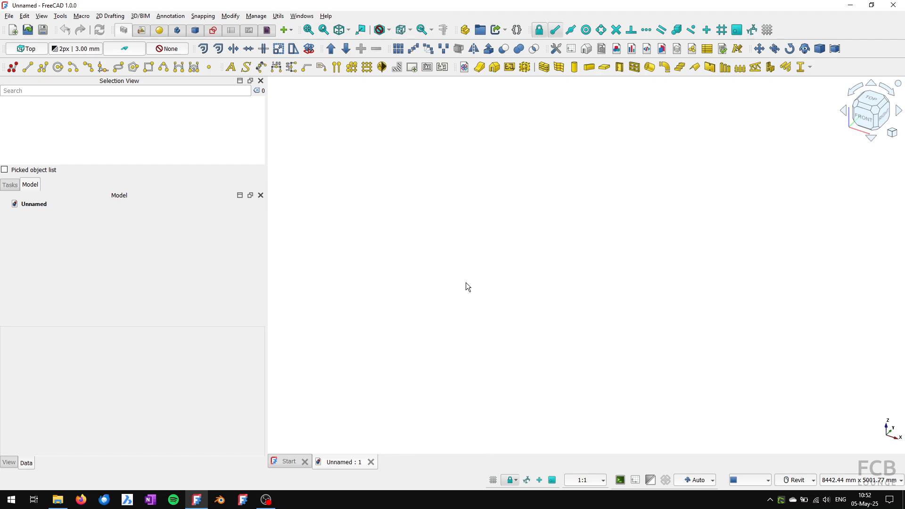
mouse_move(795, 59)
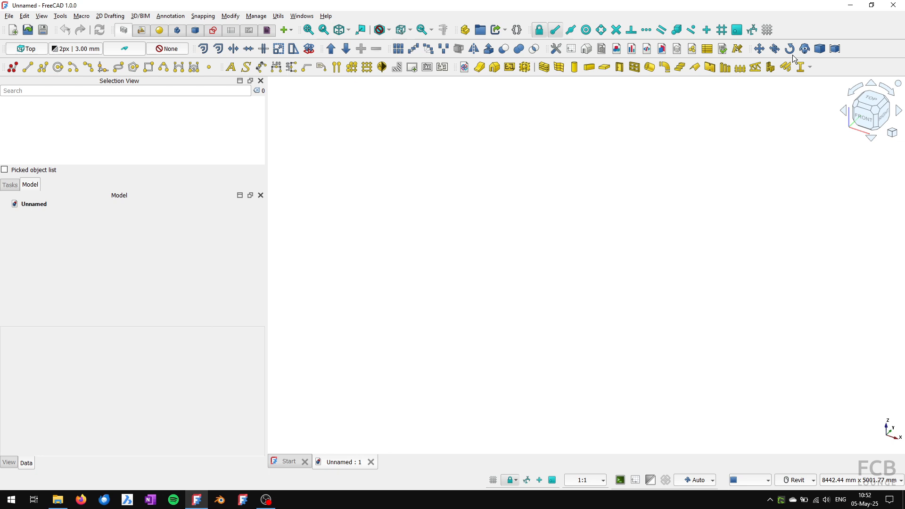
Show the Python console and run App.getUserAppDataDir() to reveal the settings folder path
right_click(796, 58)
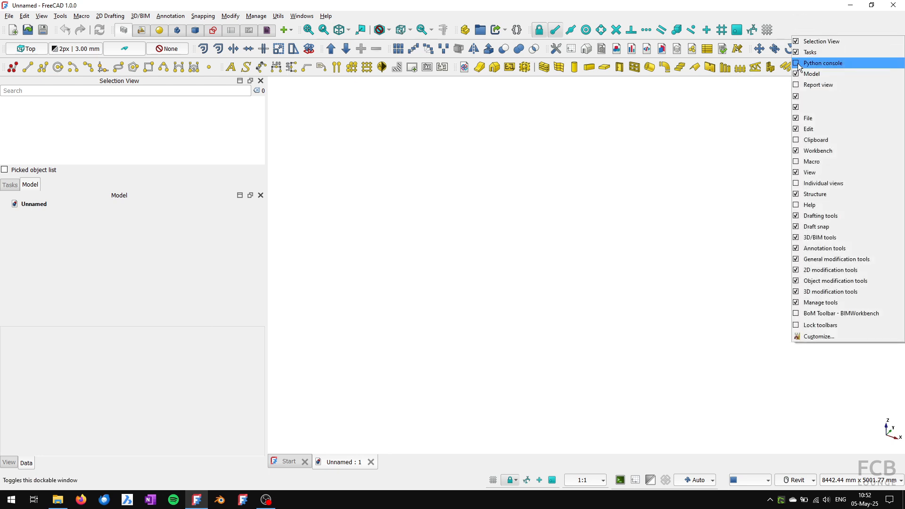
click(822, 63)
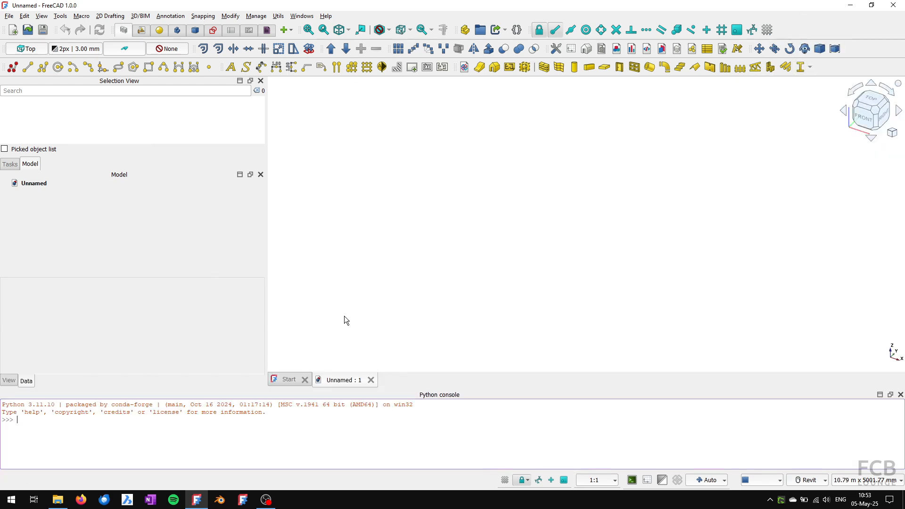
text(App.getUserAppDataDir()
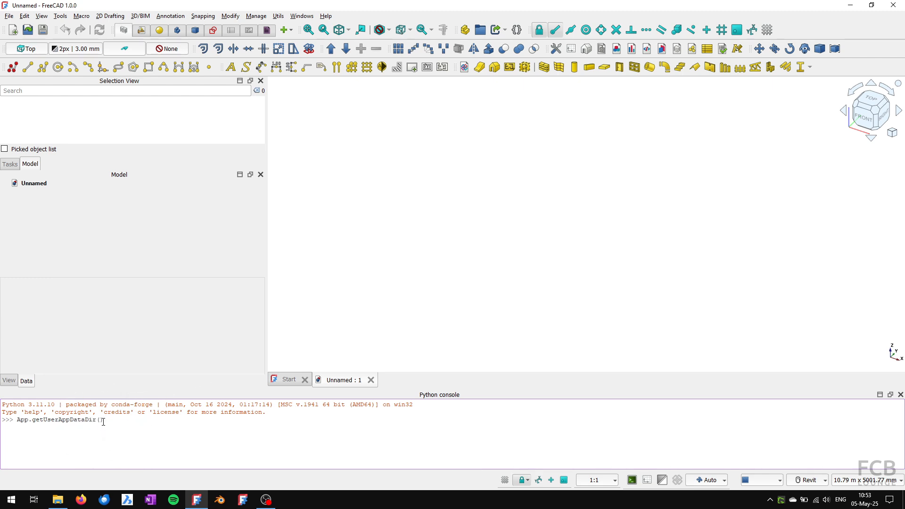
text())
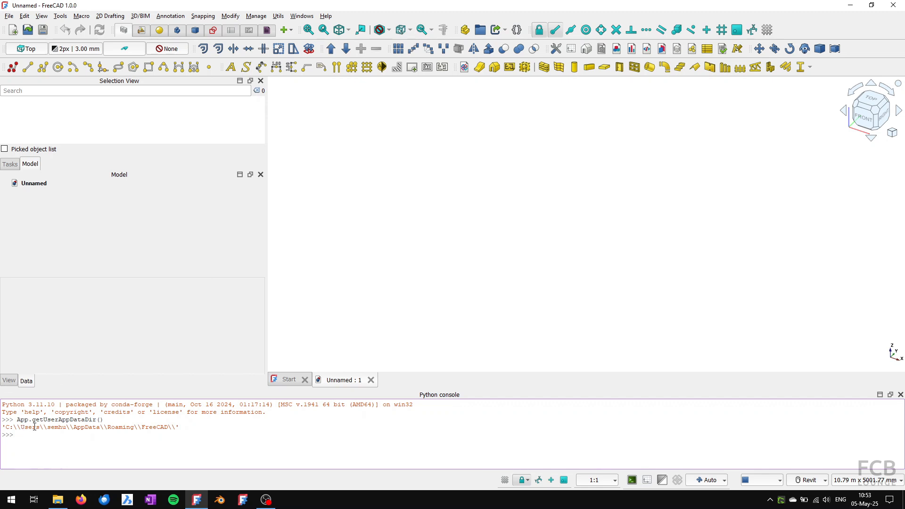
mouse_move(117, 428)
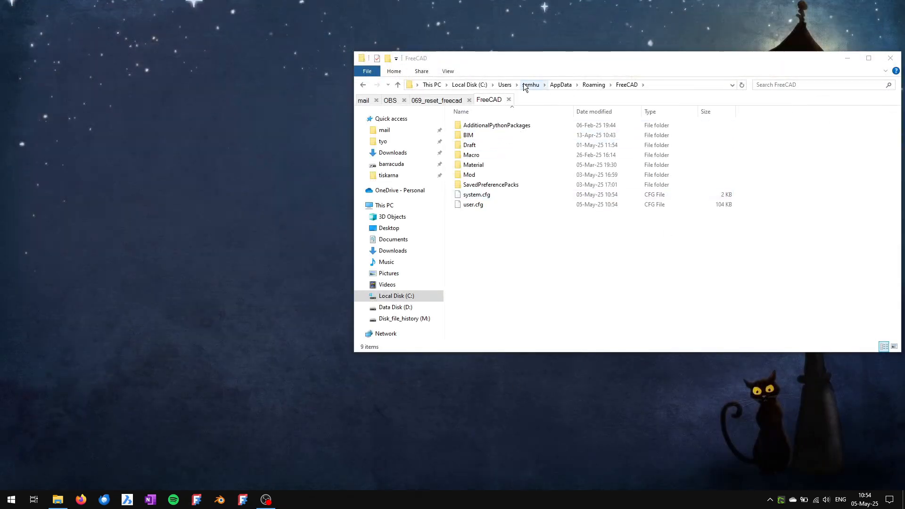
Rename system.cfg to system.cfg.backup and user.cfg to user.cfg.backup in the AppData folder
click(473, 205)
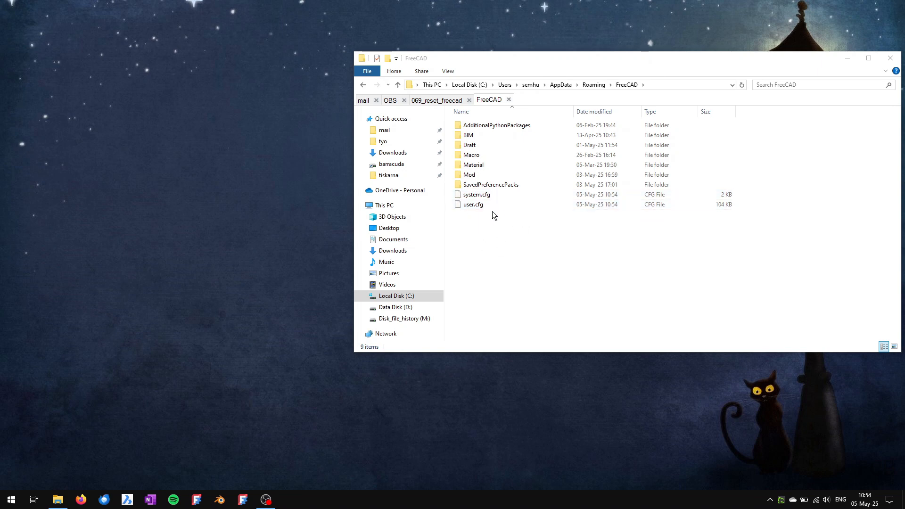
click(475, 194)
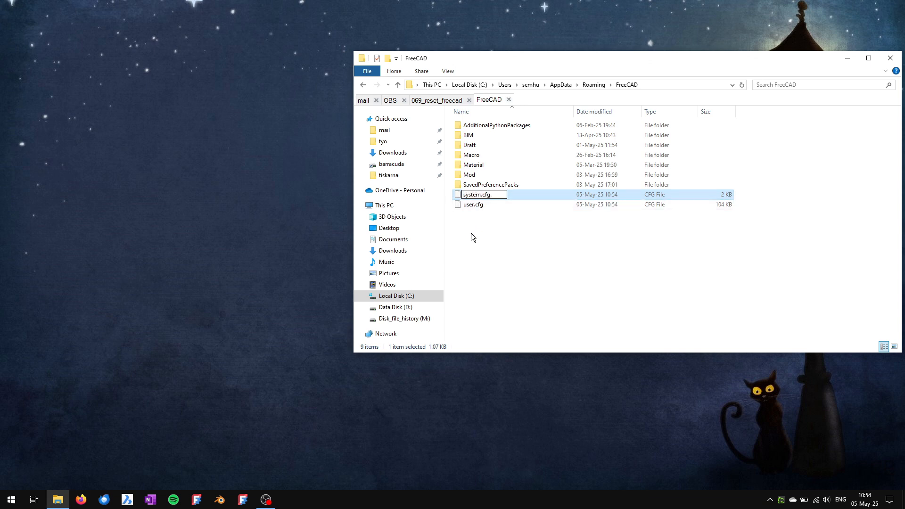
text(backup)
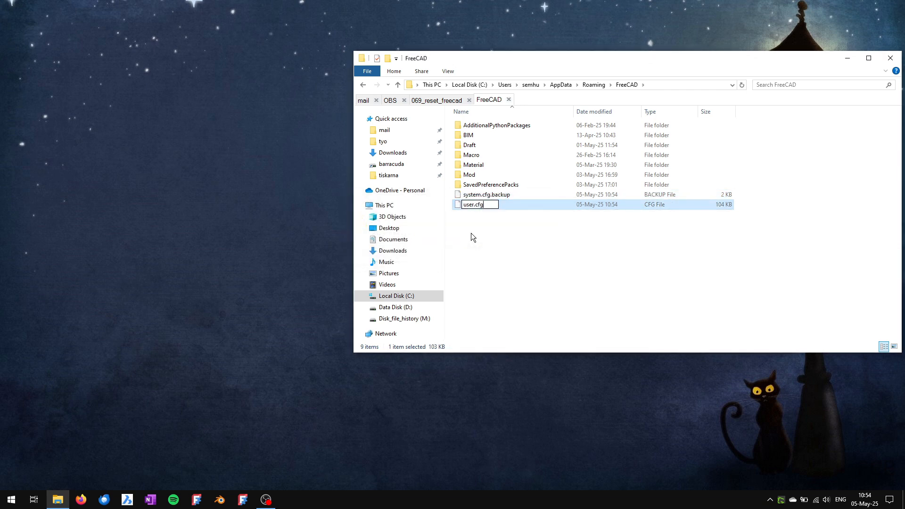
text(.backu)
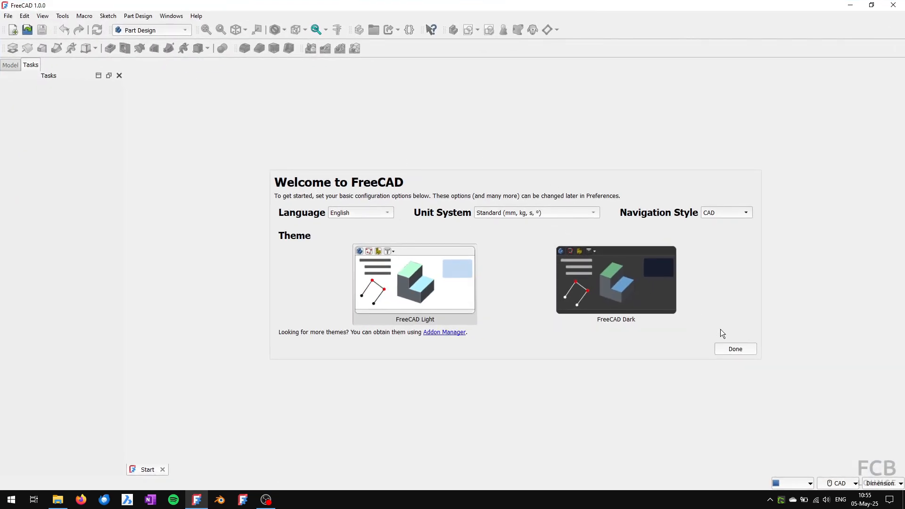
Accept the default first-start settings with the FreeCAD Light theme and finish setup
click(735, 349)
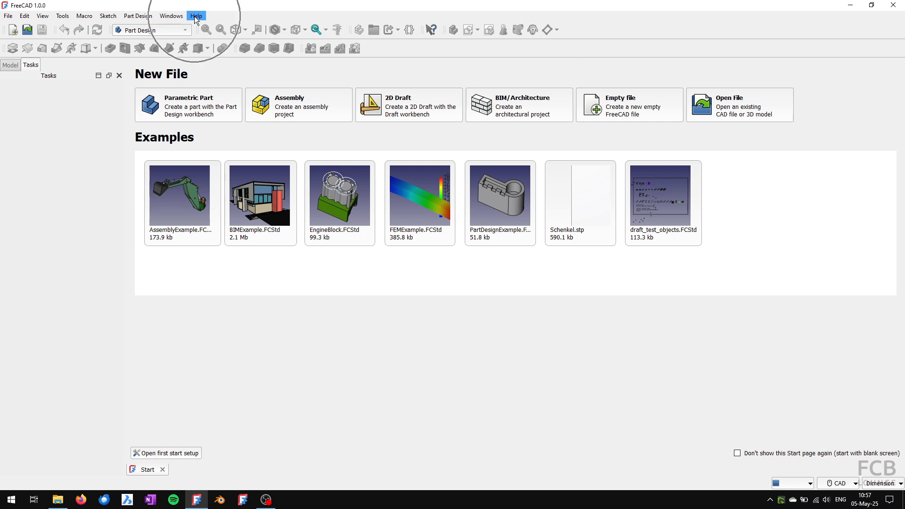
Reveal the Help menu's Restart in safe mode entry without choosing it
click(196, 16)
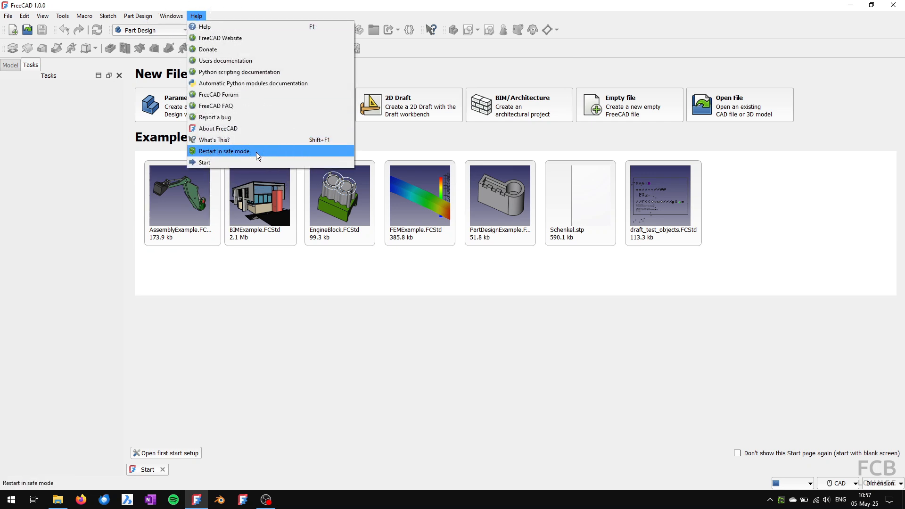
mouse_move(261, 155)
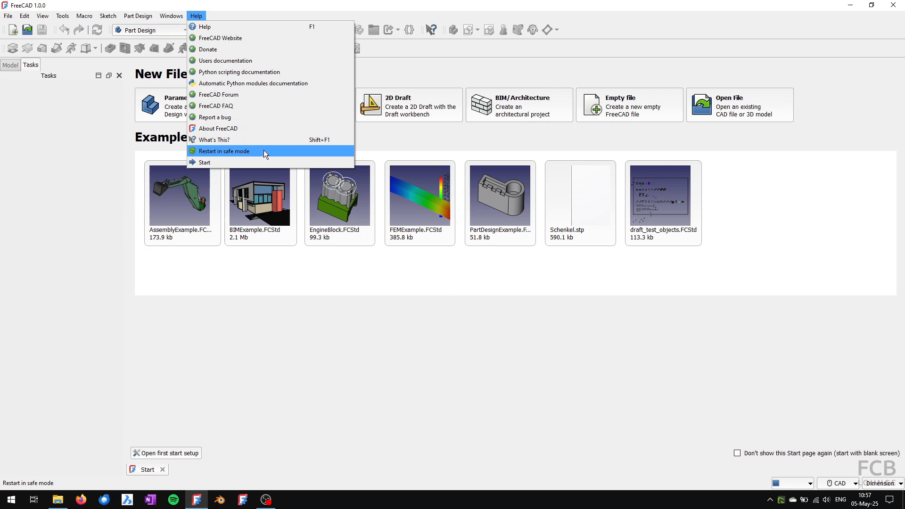
mouse_move(270, 154)
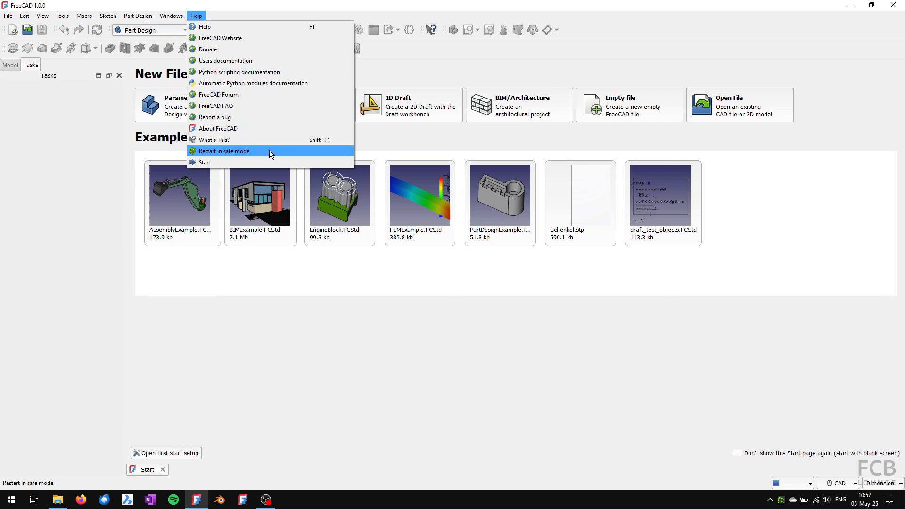